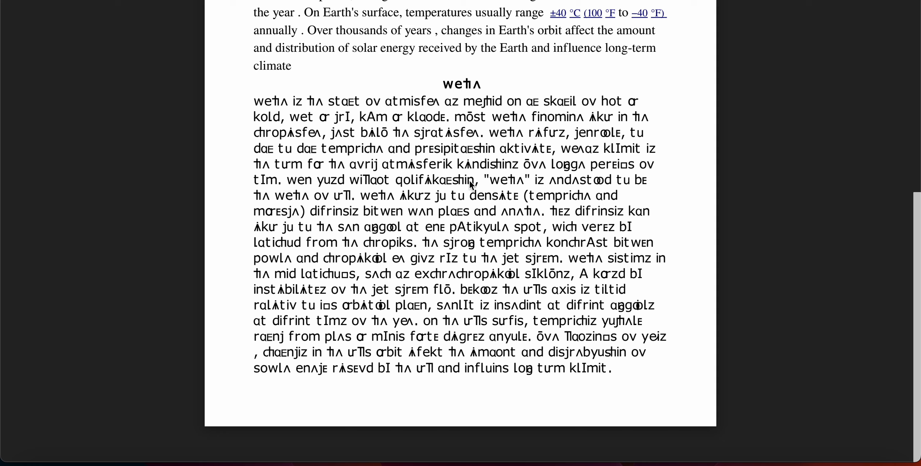
mouse_move(528, 202)
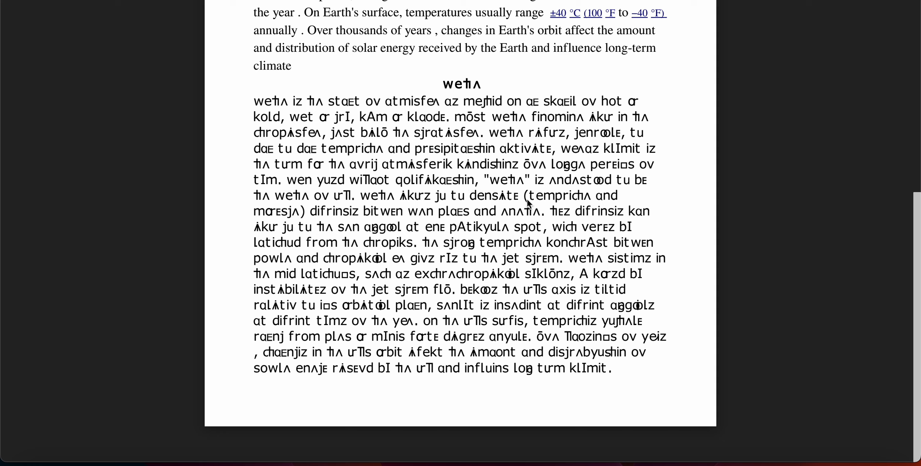
mouse_move(597, 199)
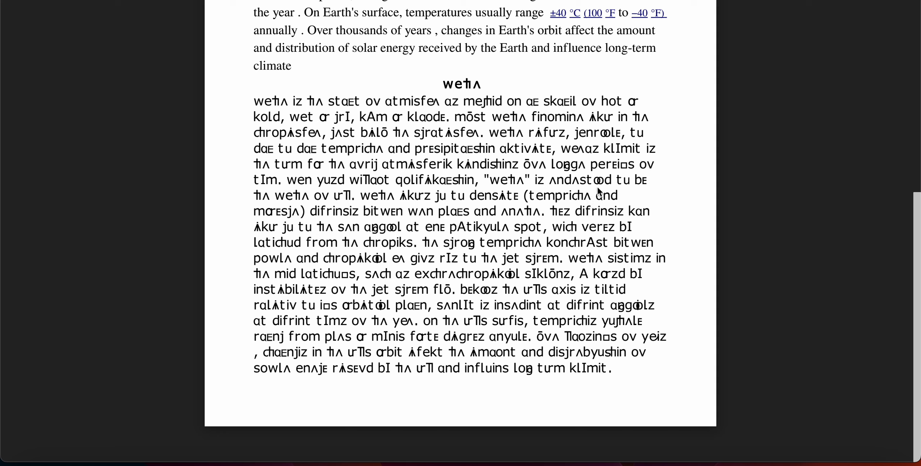
mouse_move(496, 200)
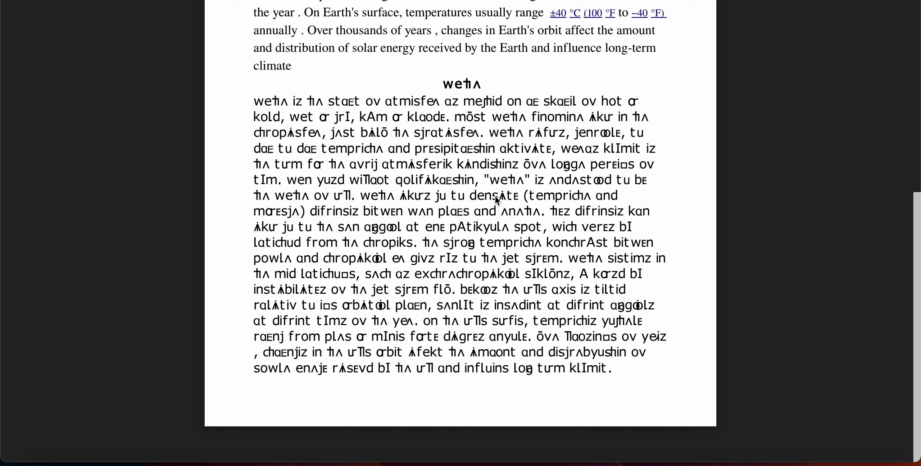
mouse_move(348, 218)
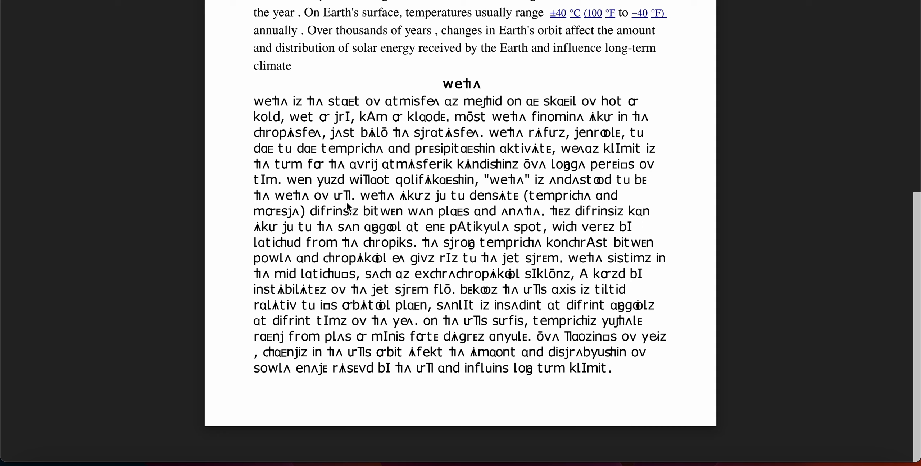
mouse_move(442, 205)
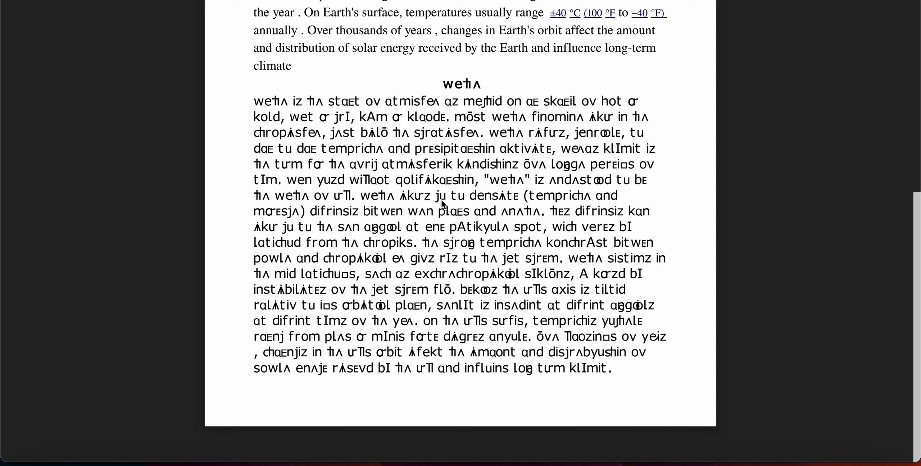
mouse_move(487, 203)
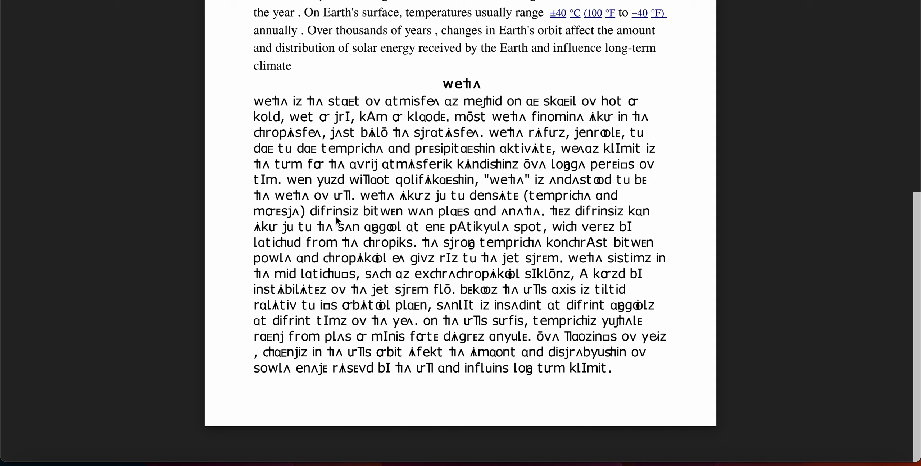
mouse_move(354, 226)
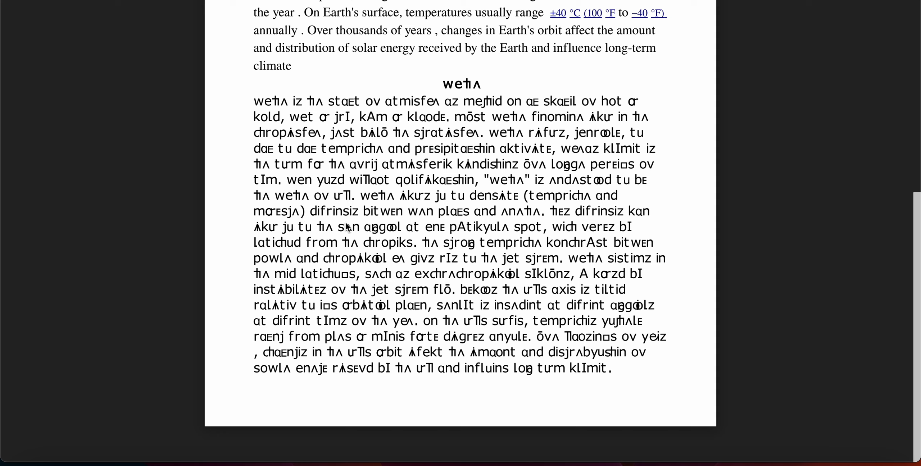
mouse_move(416, 221)
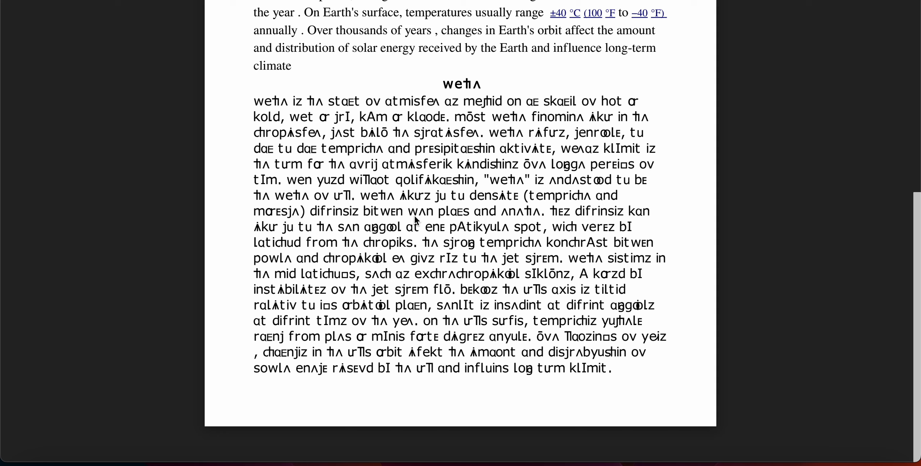
mouse_move(499, 228)
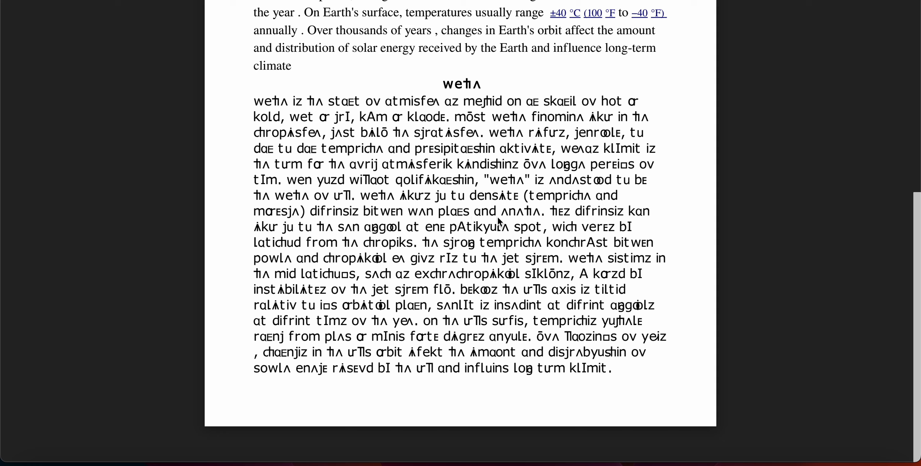
mouse_move(568, 224)
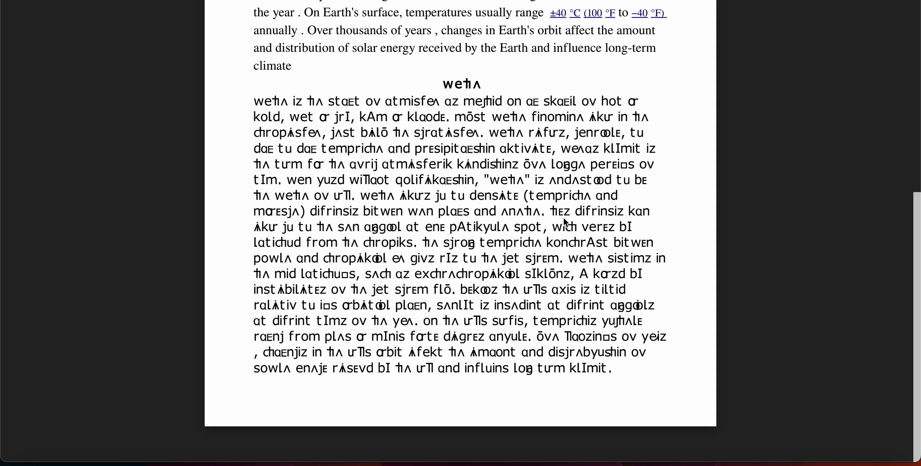
mouse_move(260, 241)
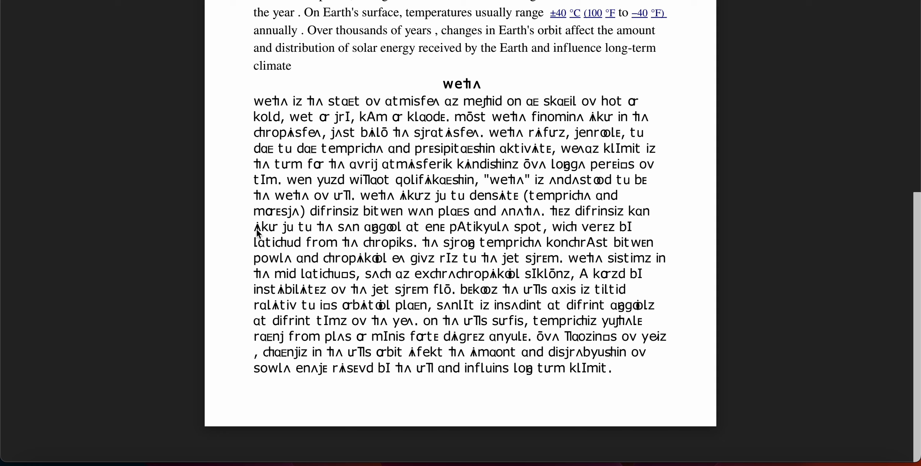
mouse_move(329, 247)
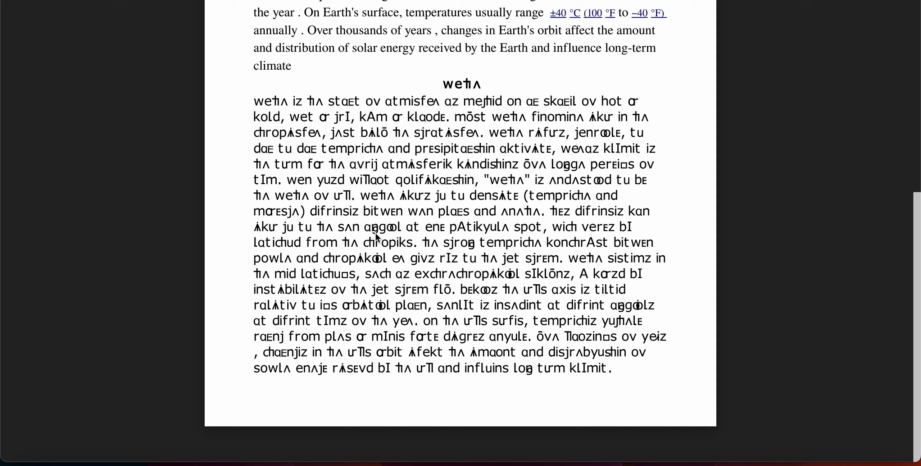
mouse_move(455, 241)
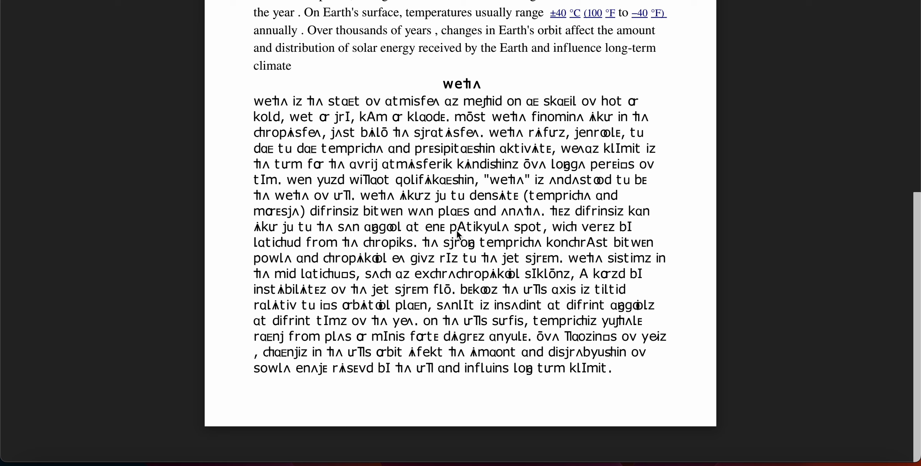
mouse_move(545, 236)
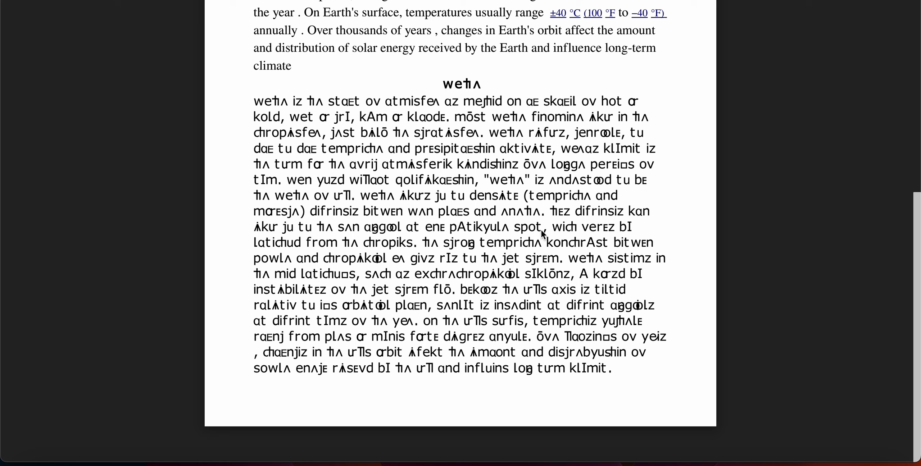
mouse_move(606, 239)
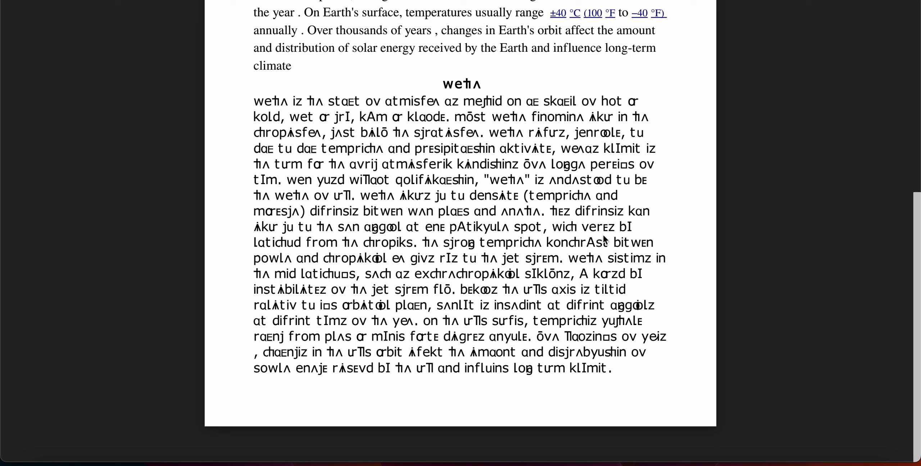
mouse_move(315, 250)
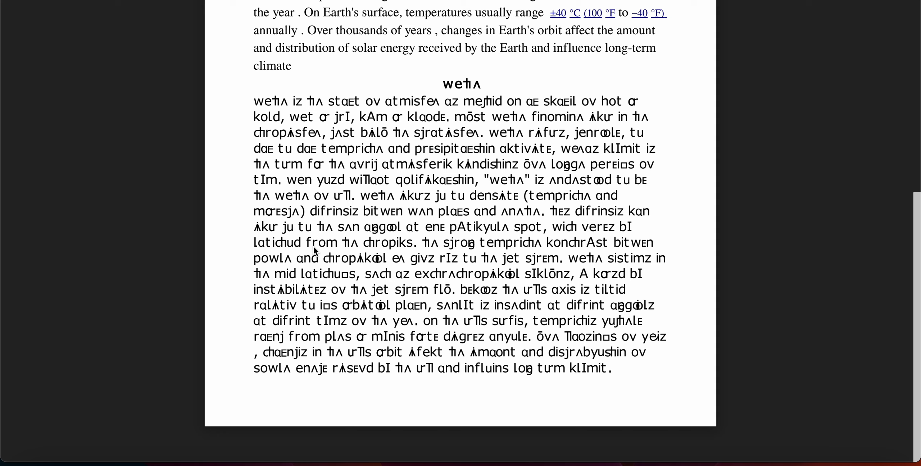
mouse_move(416, 263)
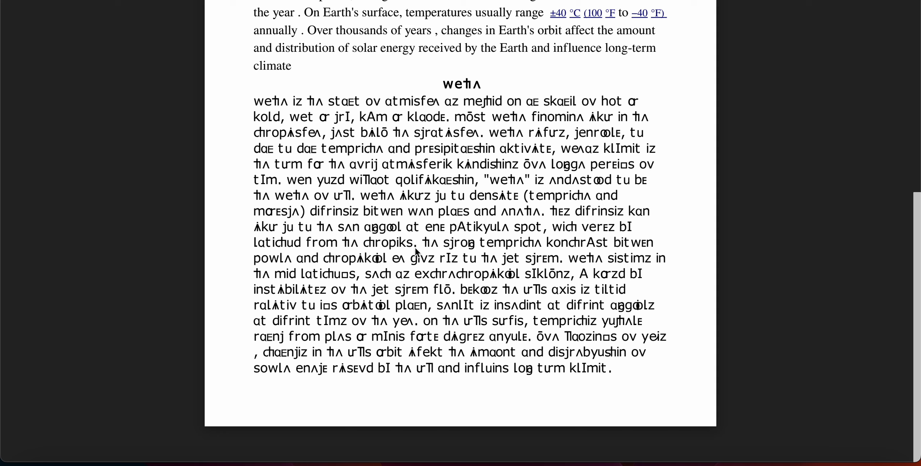
mouse_move(474, 259)
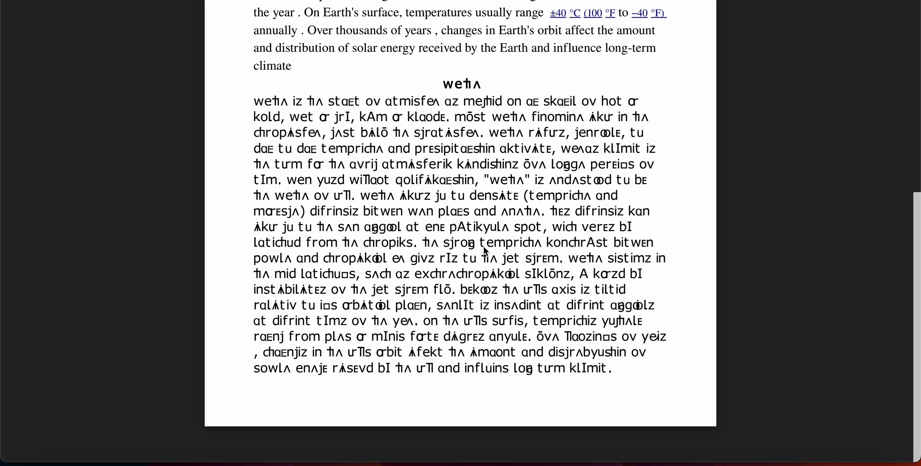
mouse_move(565, 256)
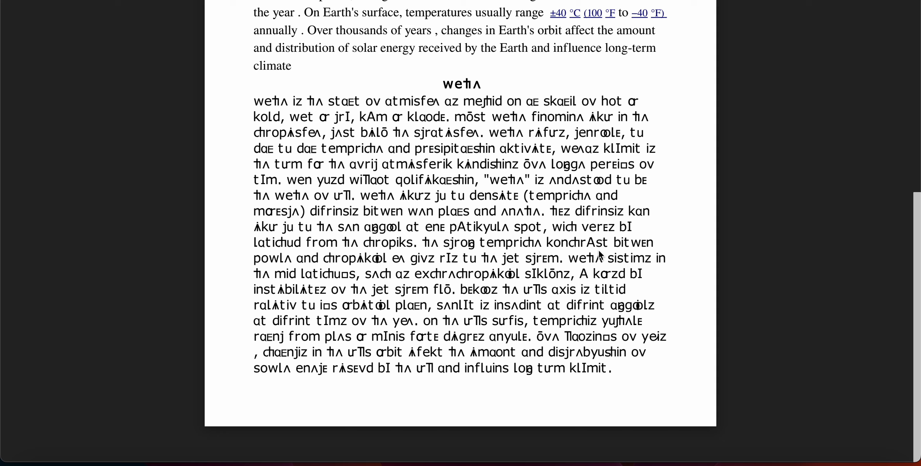
mouse_move(309, 286)
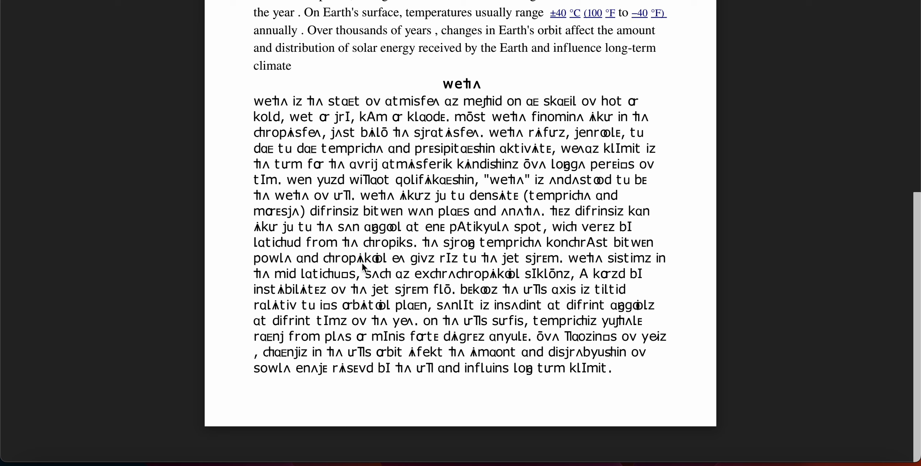
mouse_move(418, 277)
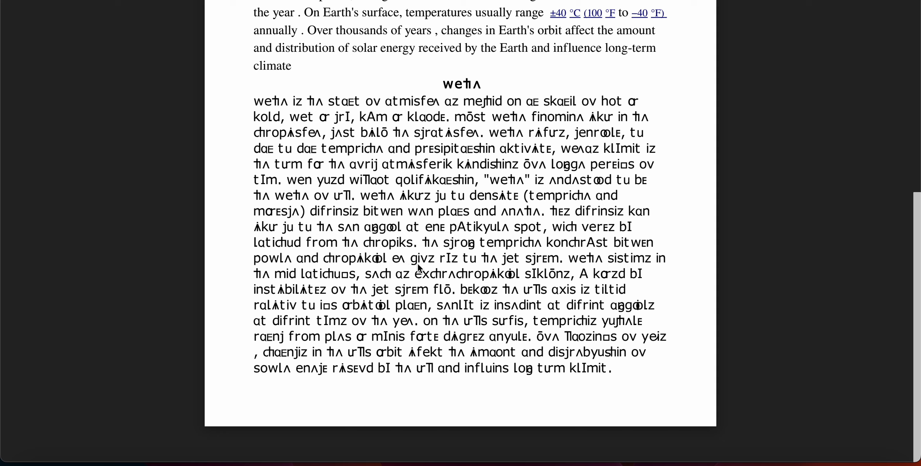
mouse_move(465, 277)
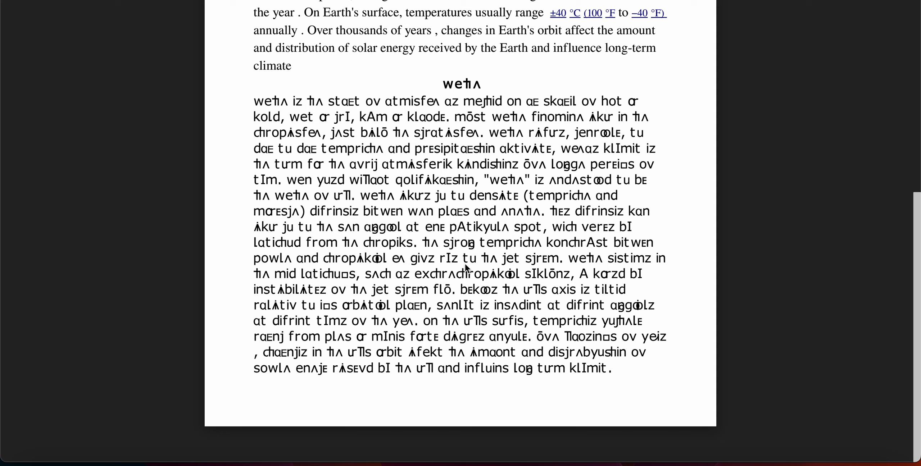
mouse_move(512, 269)
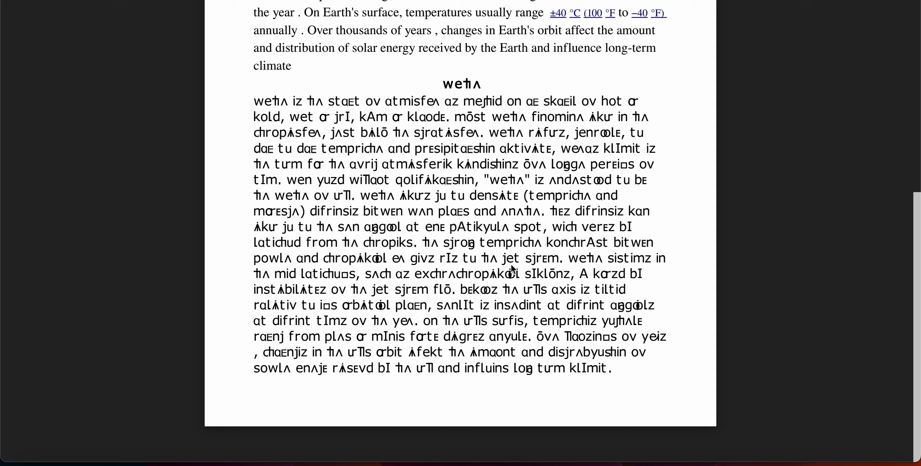
mouse_move(541, 267)
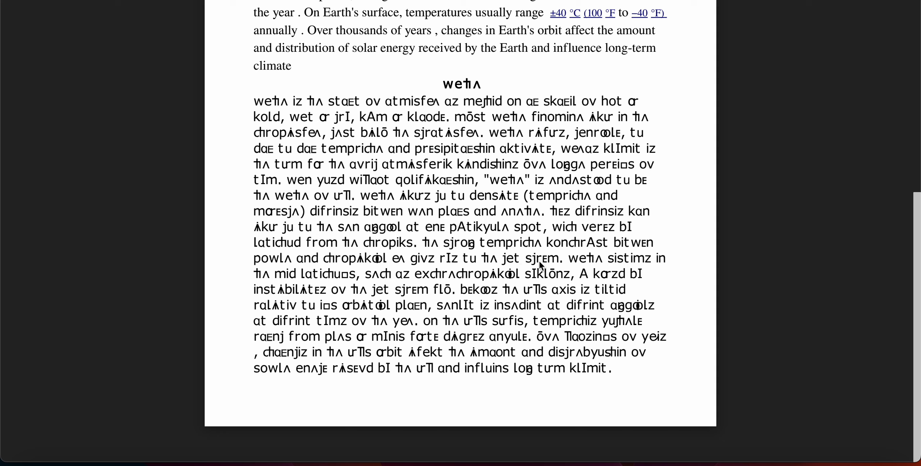
mouse_move(583, 267)
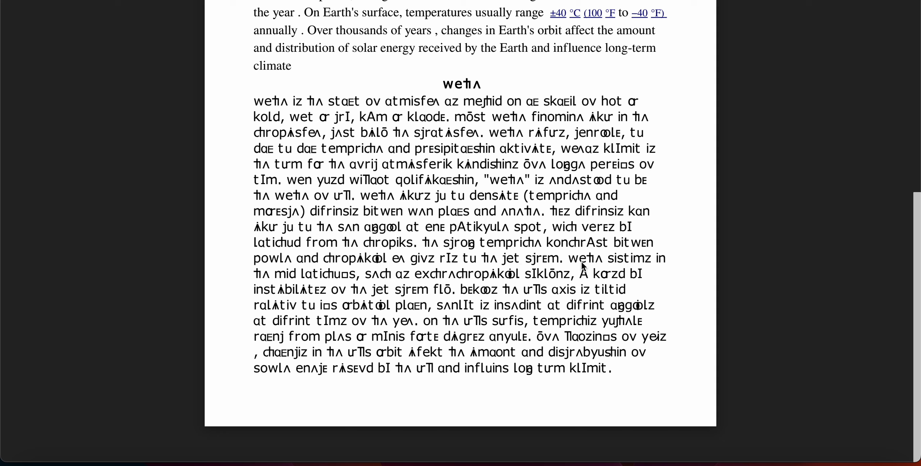
mouse_move(280, 294)
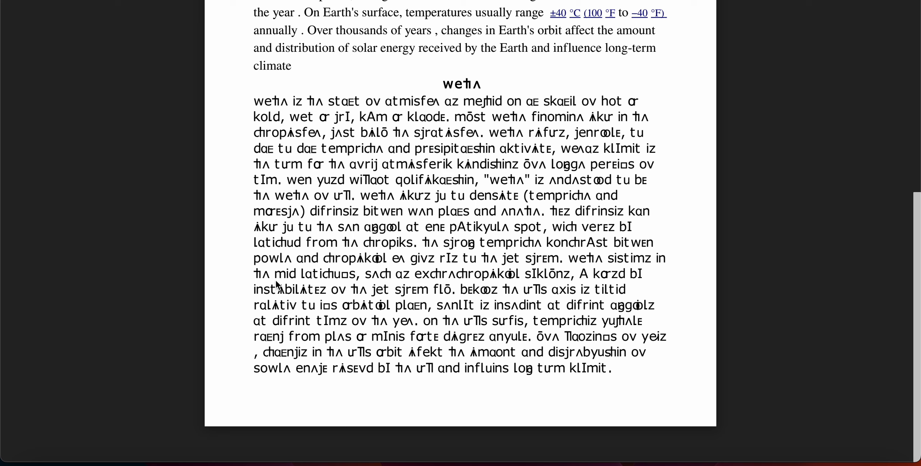
mouse_move(347, 291)
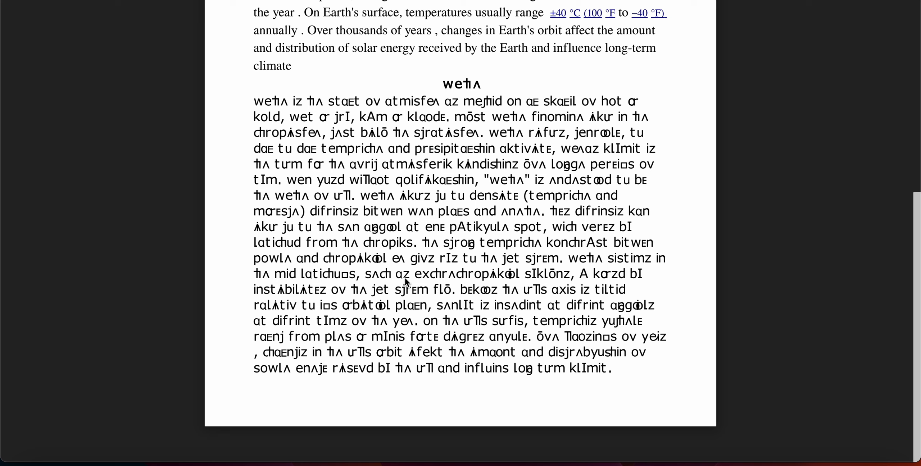
mouse_move(486, 291)
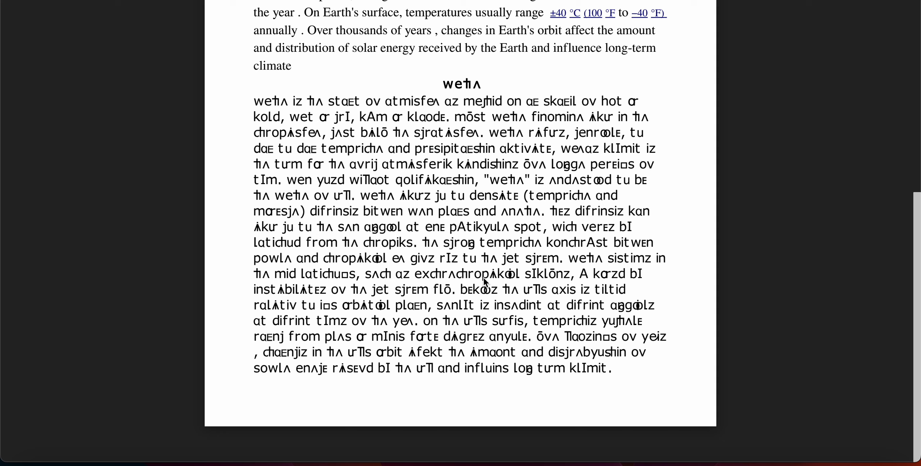
mouse_move(557, 290)
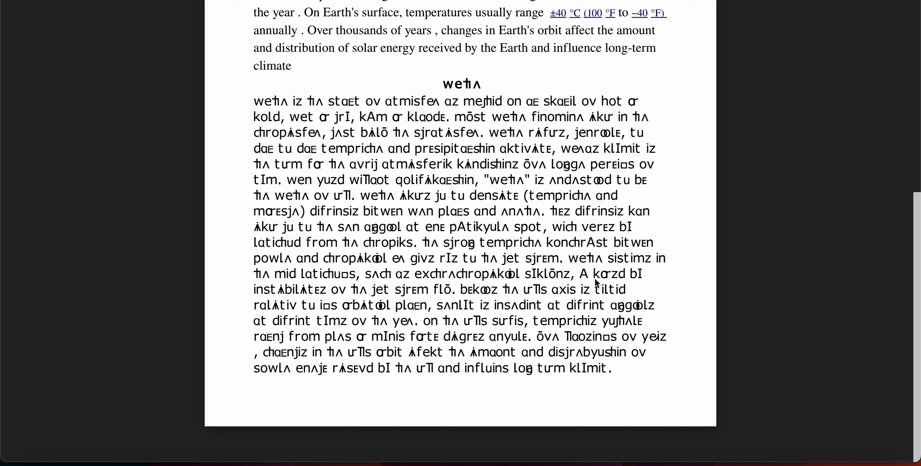
mouse_move(620, 288)
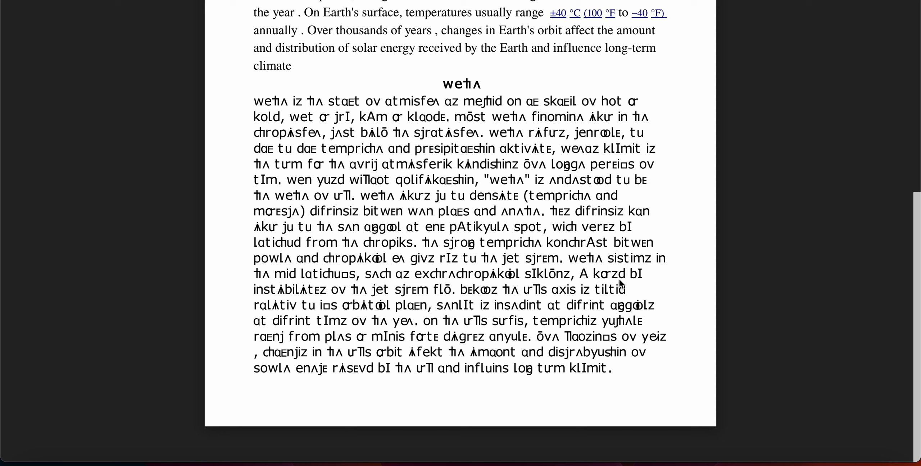
mouse_move(323, 306)
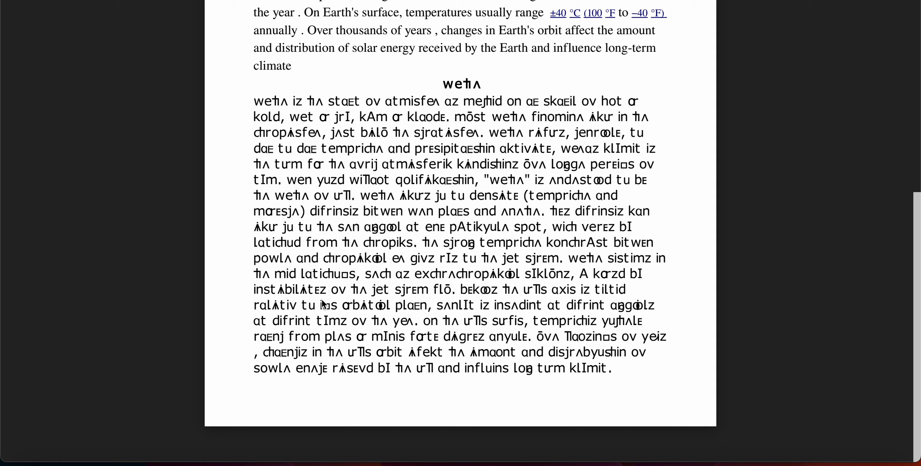
mouse_move(329, 306)
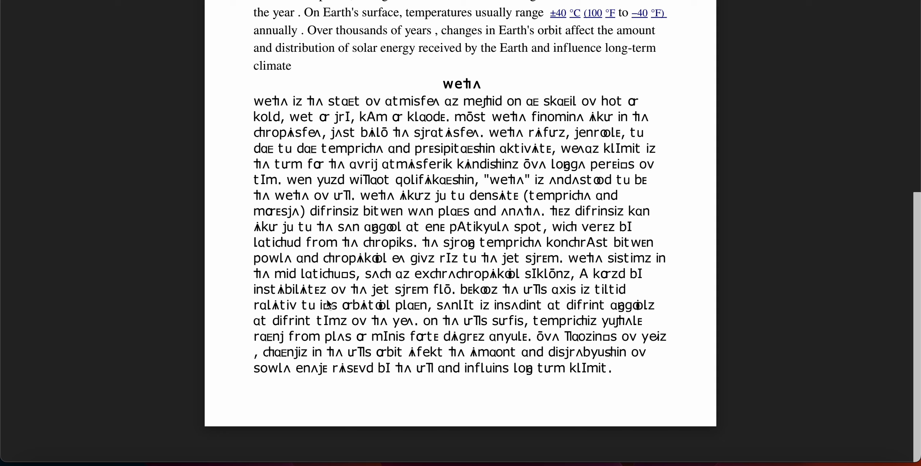
mouse_move(363, 307)
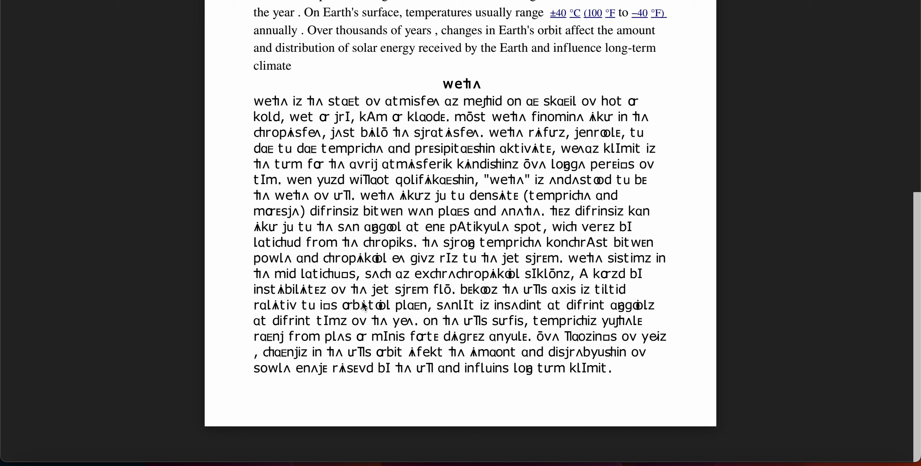
mouse_move(446, 302)
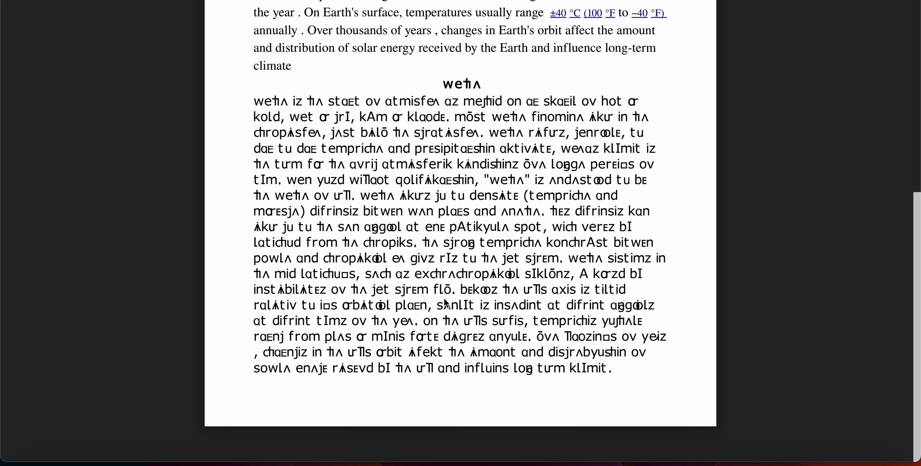
mouse_move(514, 306)
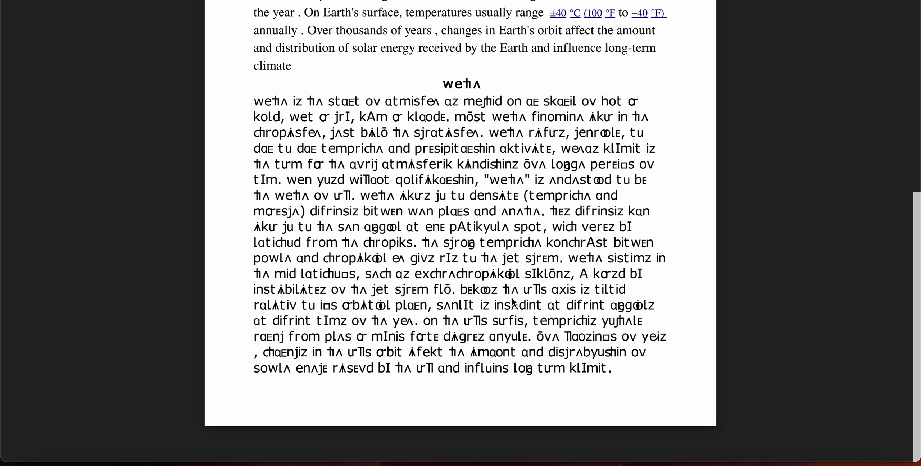
mouse_move(590, 297)
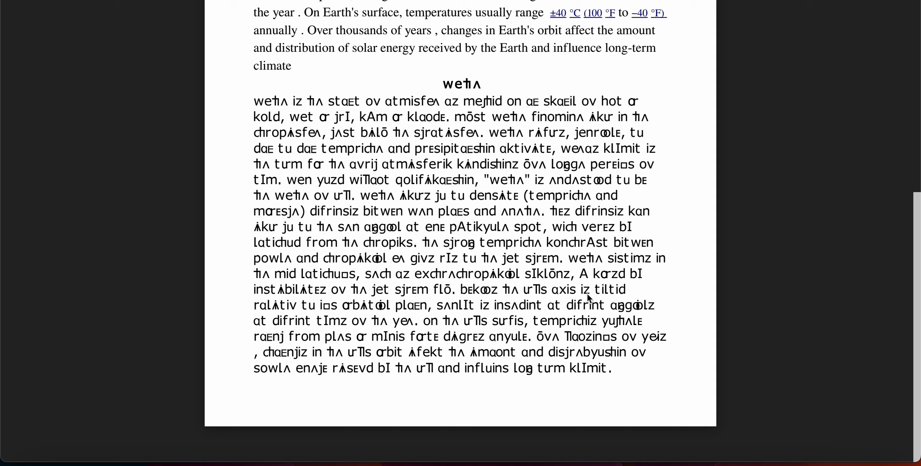
mouse_move(392, 308)
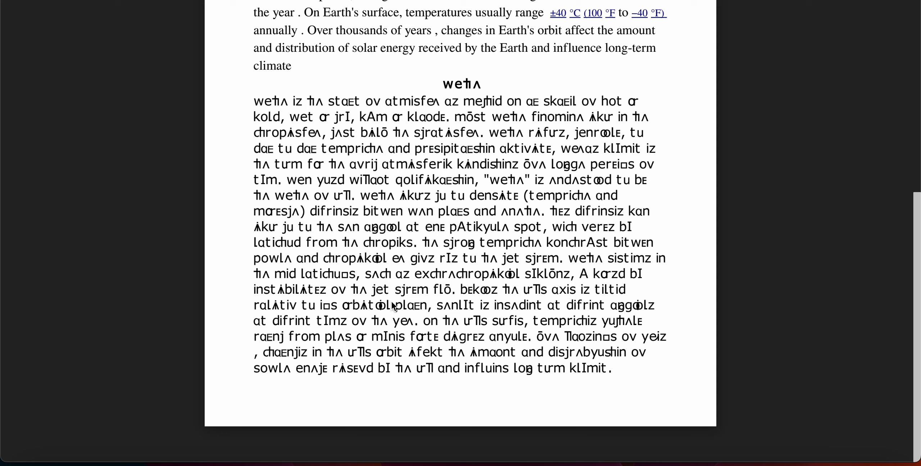
mouse_move(353, 313)
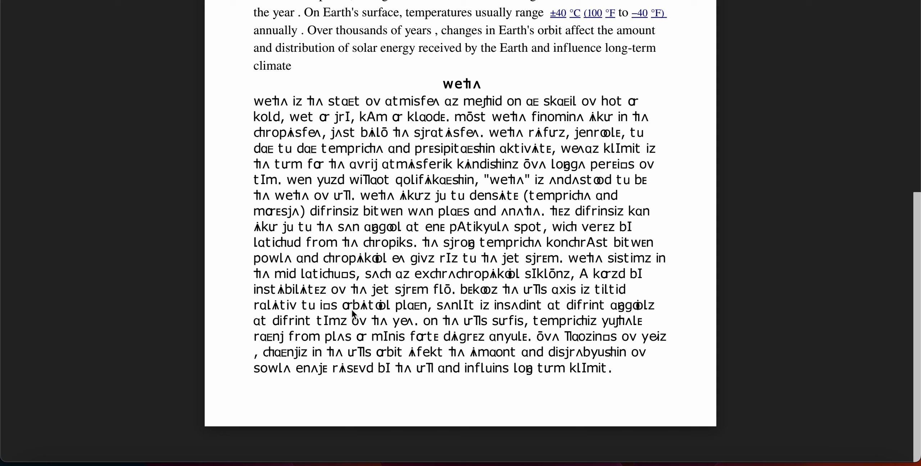
mouse_move(458, 317)
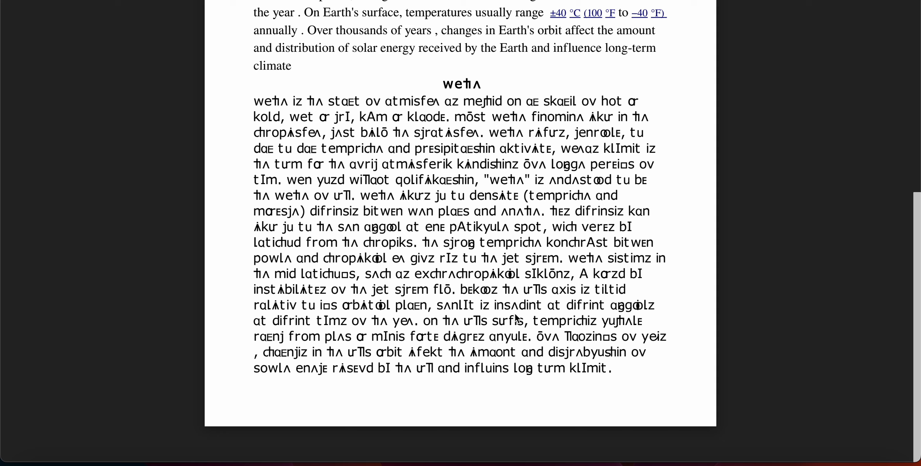
mouse_move(628, 318)
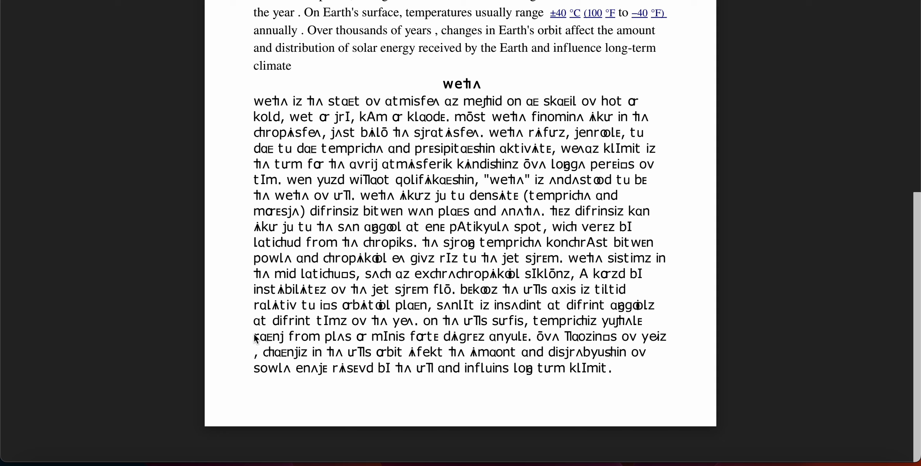
mouse_move(379, 334)
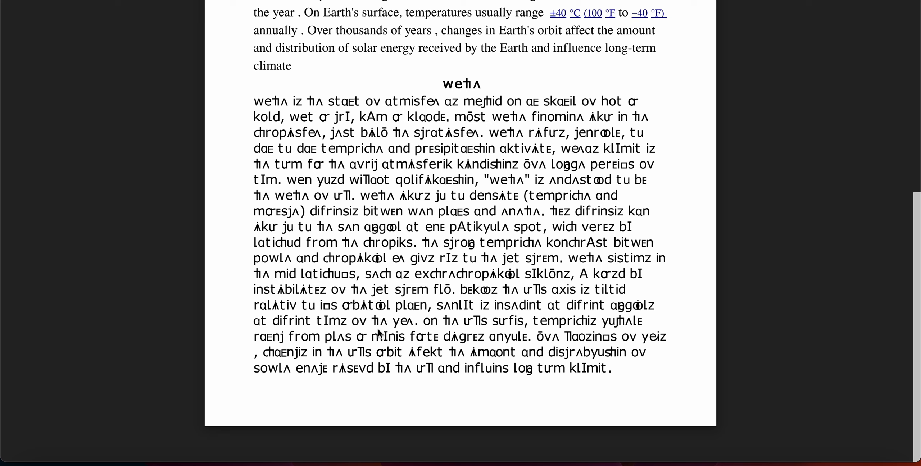
mouse_move(458, 328)
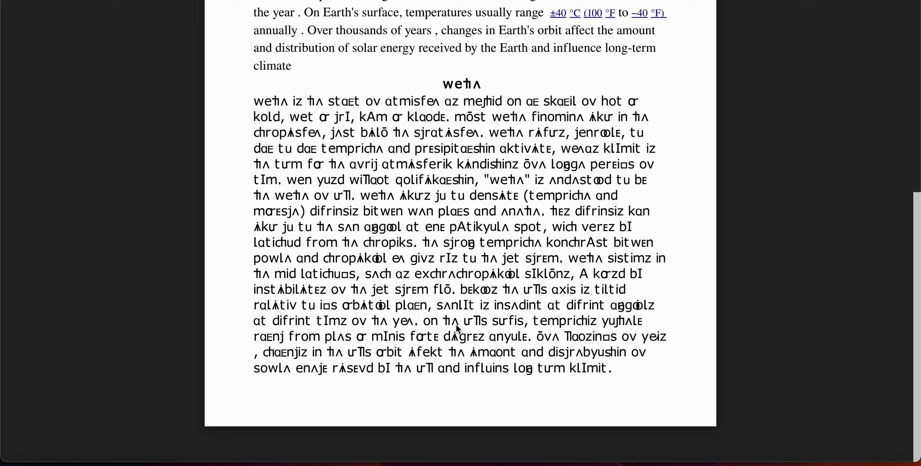
mouse_move(566, 333)
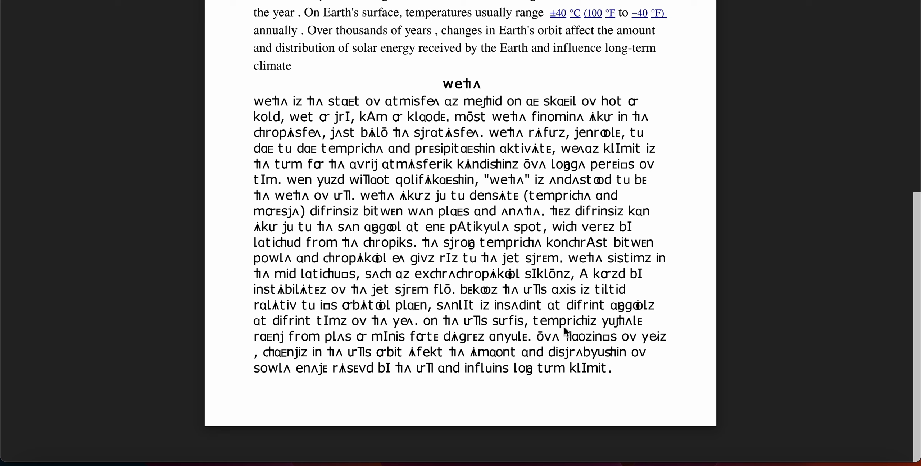
mouse_move(620, 334)
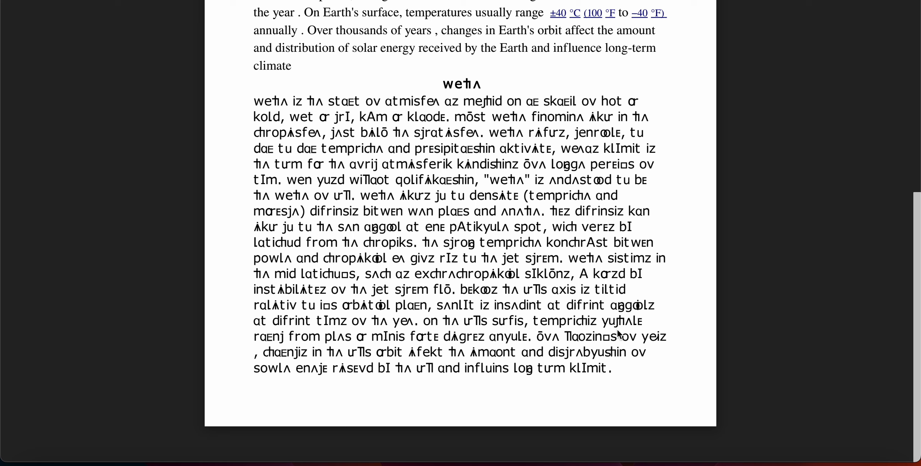
mouse_move(292, 340)
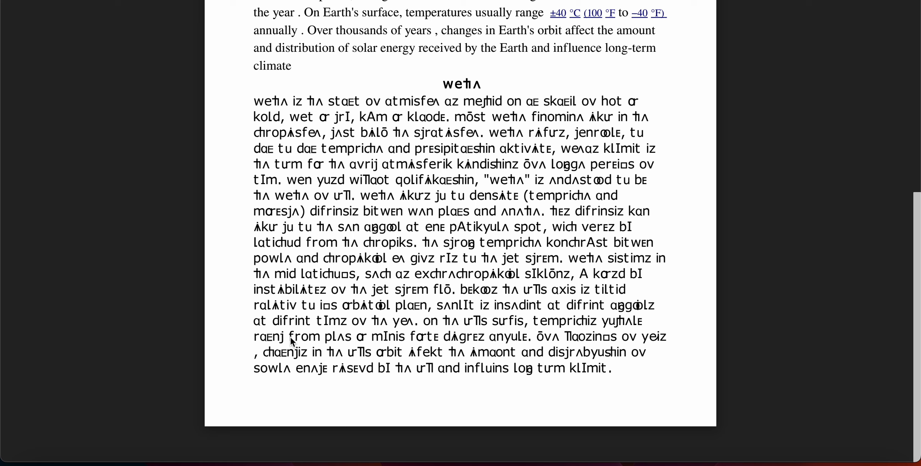
mouse_move(358, 352)
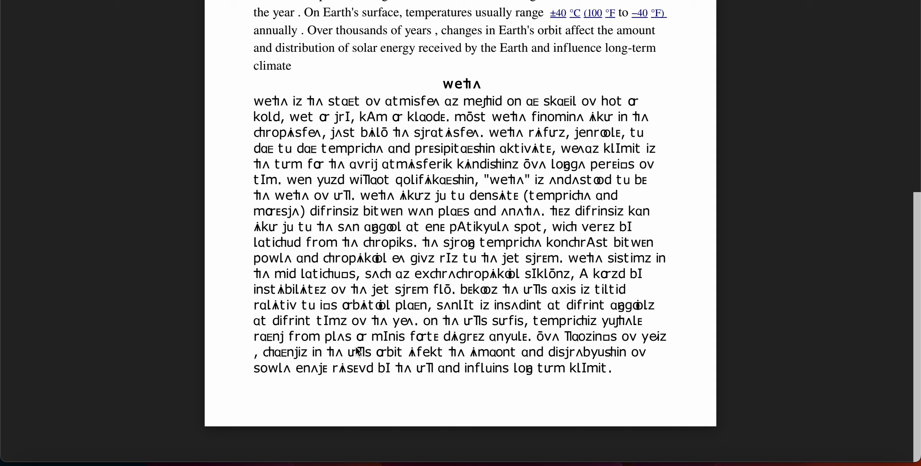
mouse_move(382, 352)
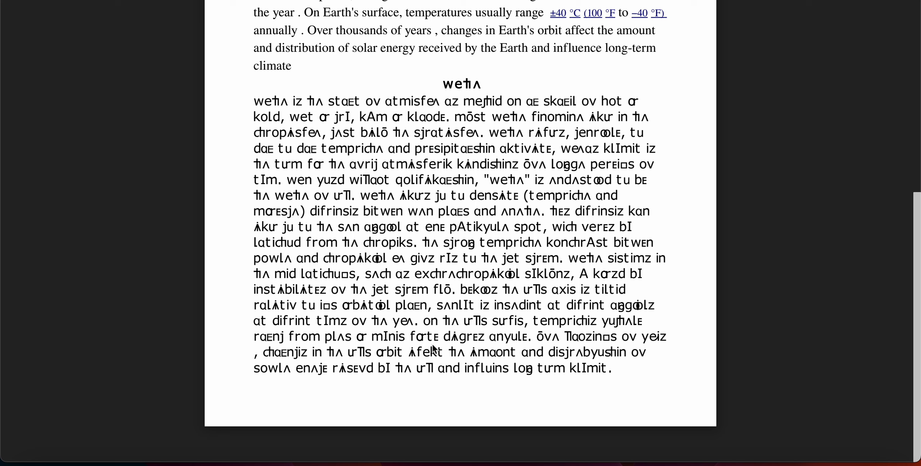
mouse_move(538, 343)
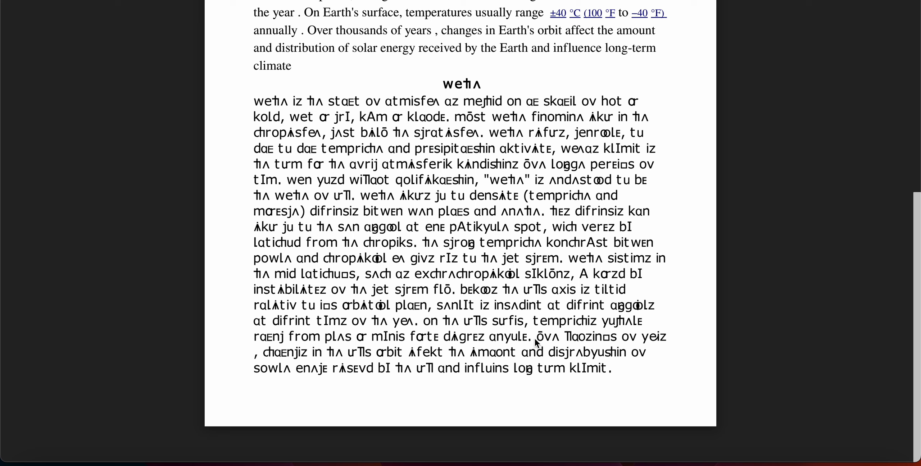
mouse_move(573, 349)
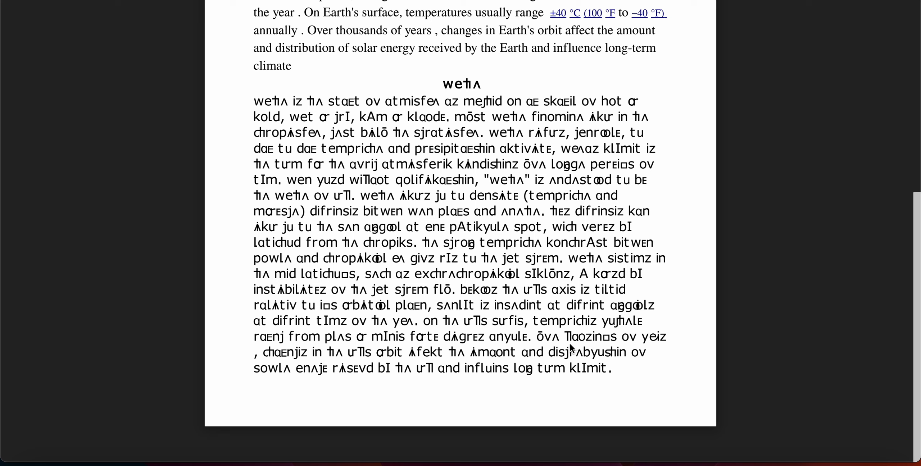
mouse_move(631, 346)
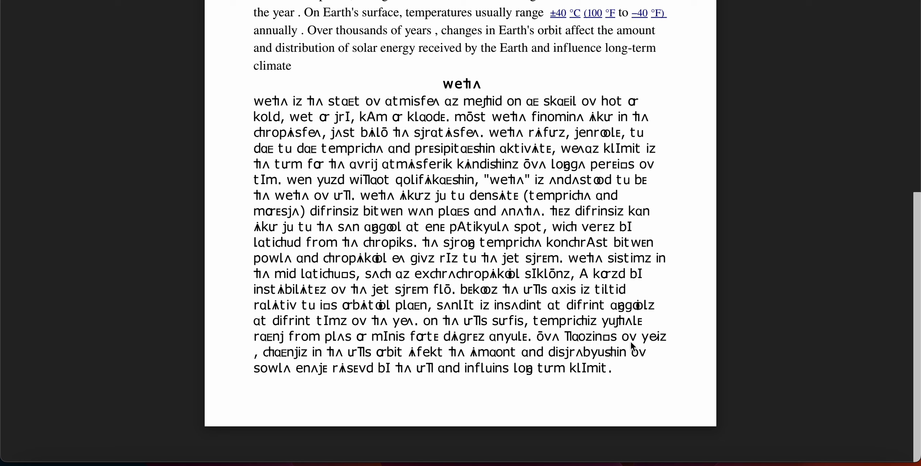
mouse_move(288, 364)
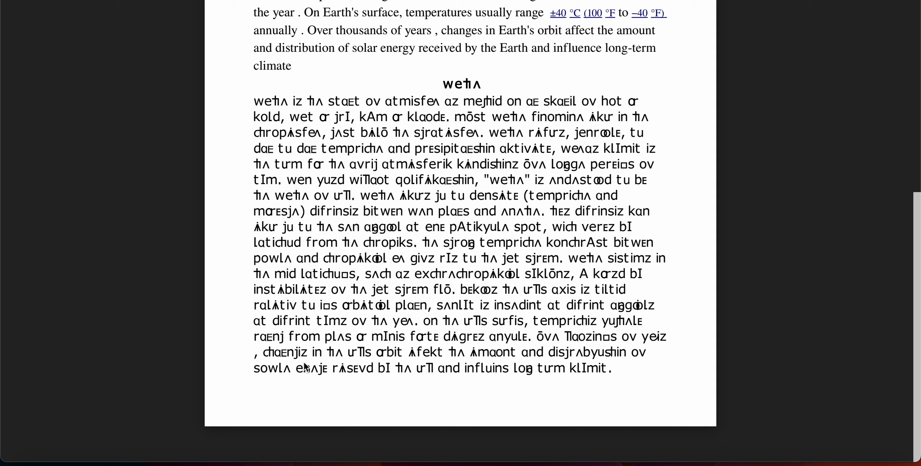
mouse_move(330, 370)
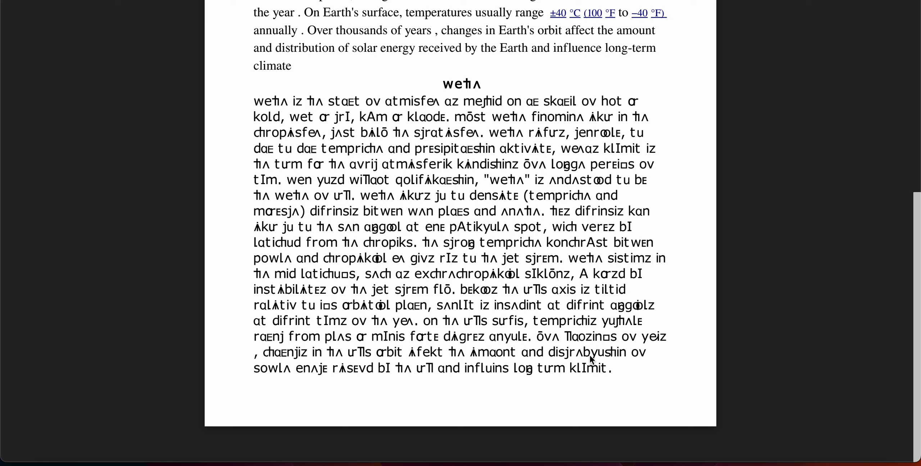
mouse_move(319, 388)
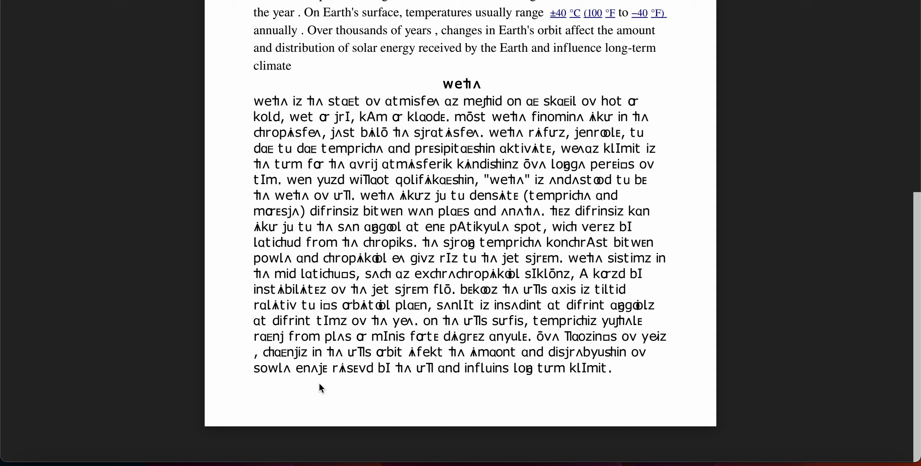
mouse_move(355, 382)
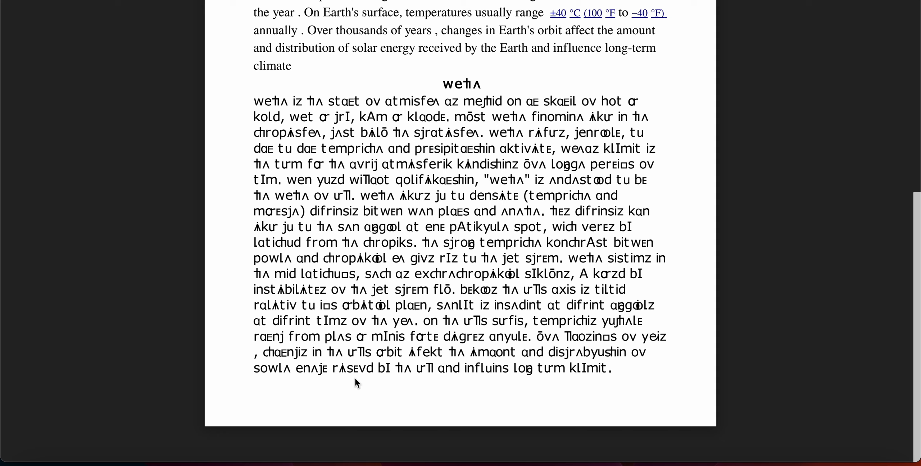
mouse_move(368, 400)
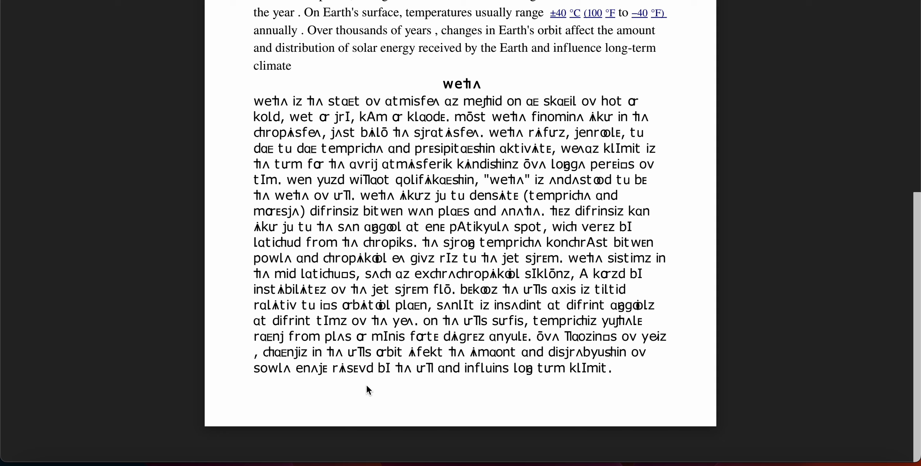
mouse_move(413, 382)
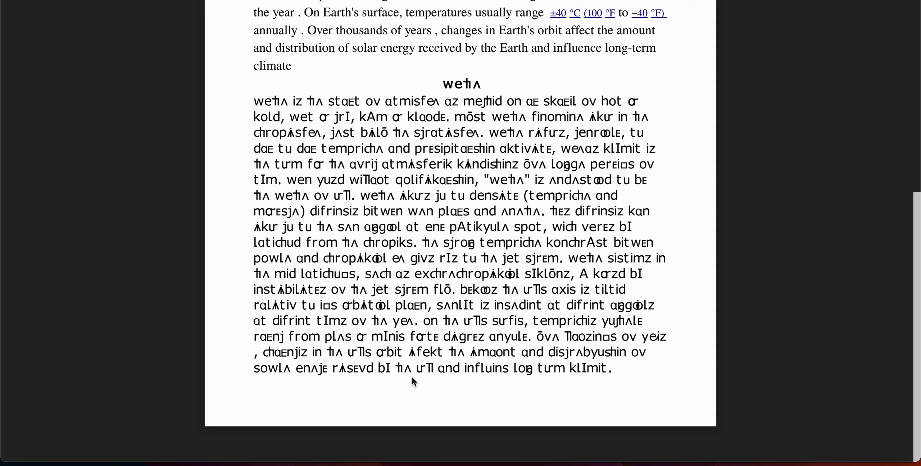
mouse_move(524, 387)
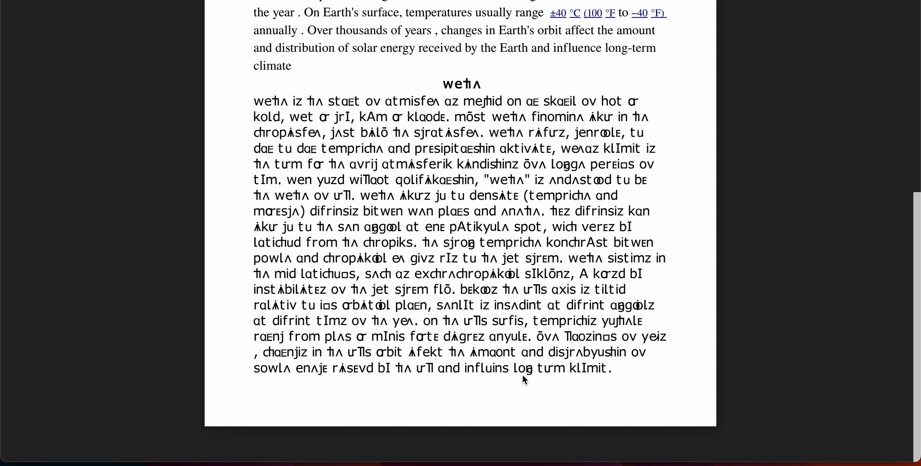
mouse_move(575, 377)
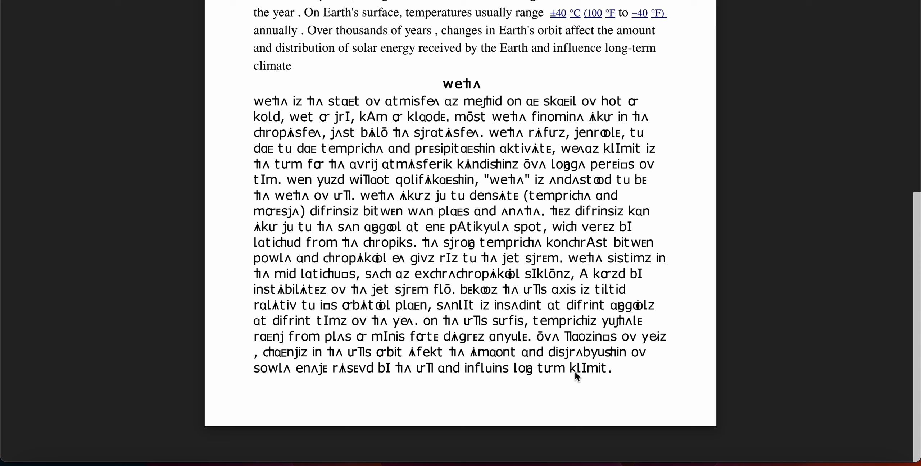